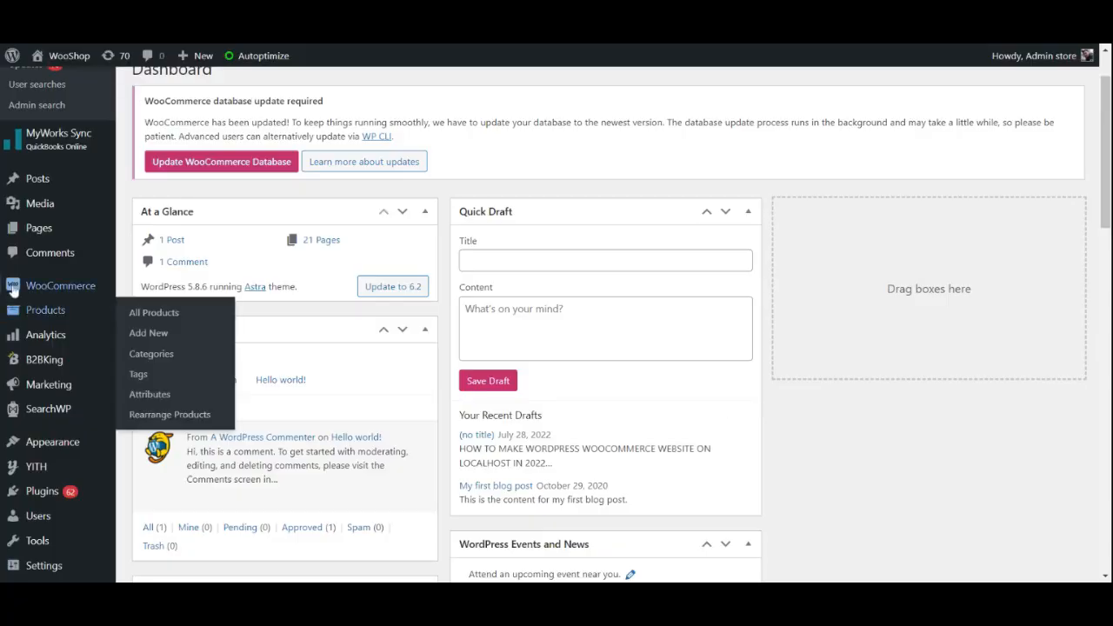
- Reach the Add Plugins page from the admin sidebar's Plugins menu
scroll(down, 3)
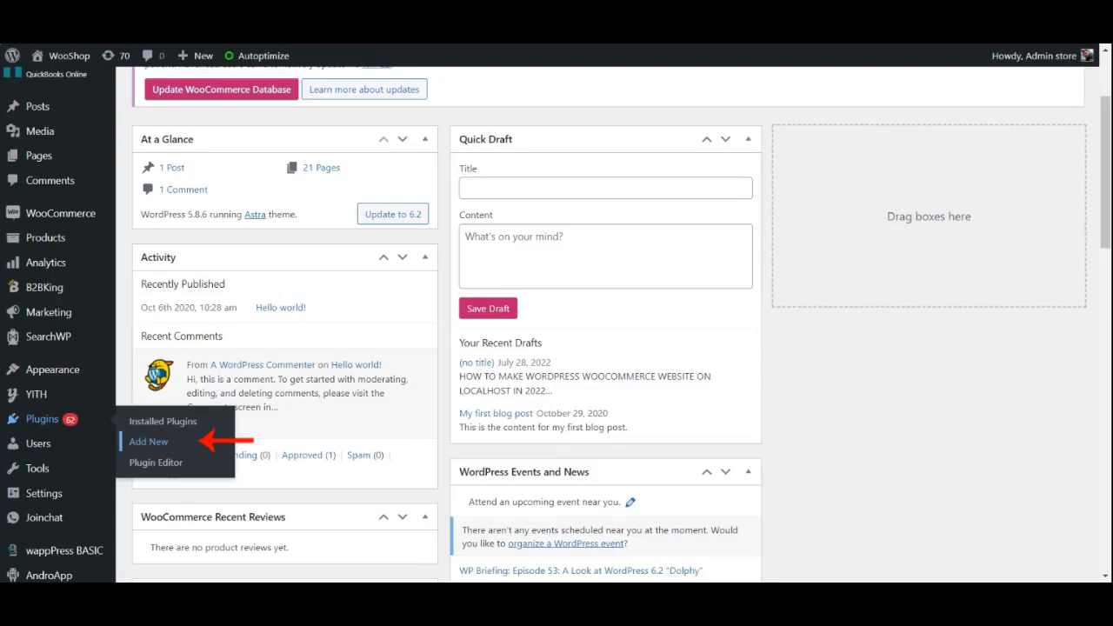
mouse_move(166, 454)
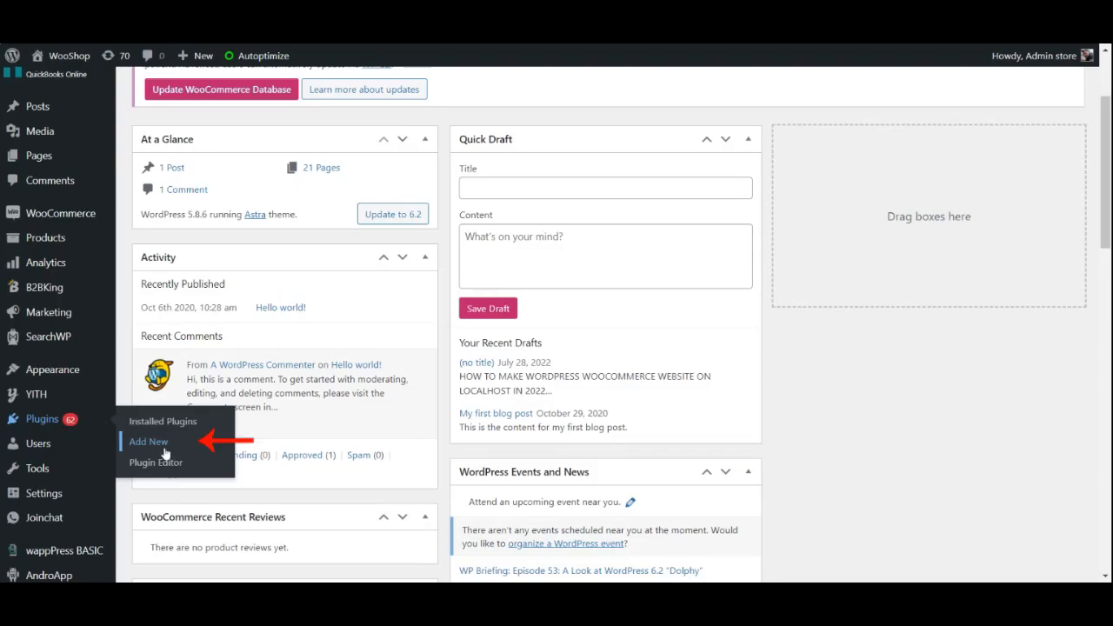
click(147, 442)
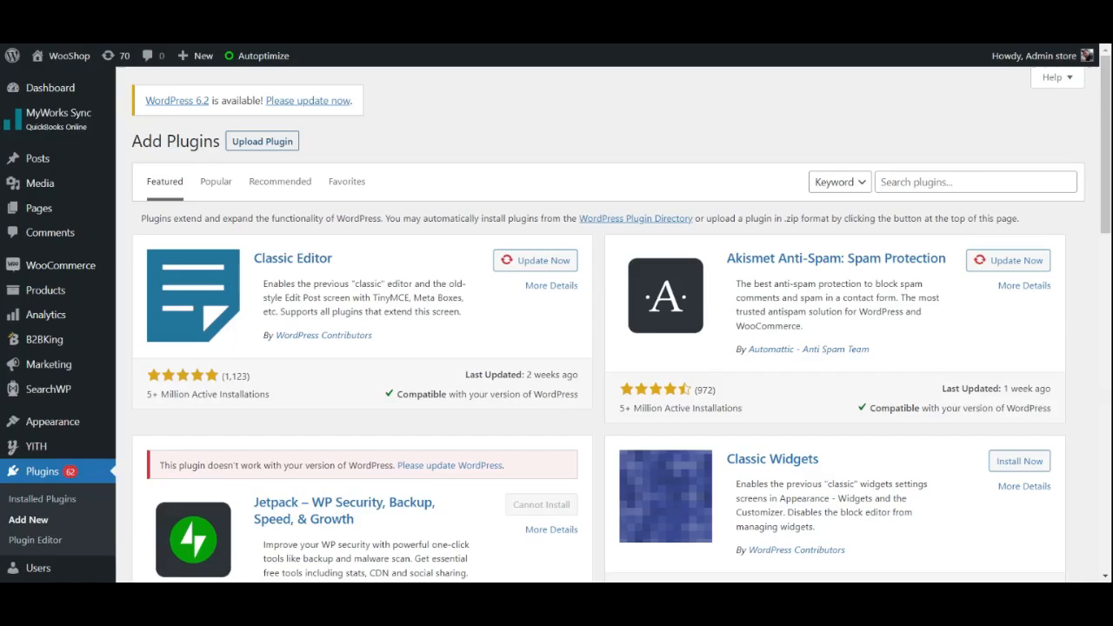
- Search plugins for 'ELEX Discount Per Payment' and find the Discount Per Payment Method plugin already active
click(261, 140)
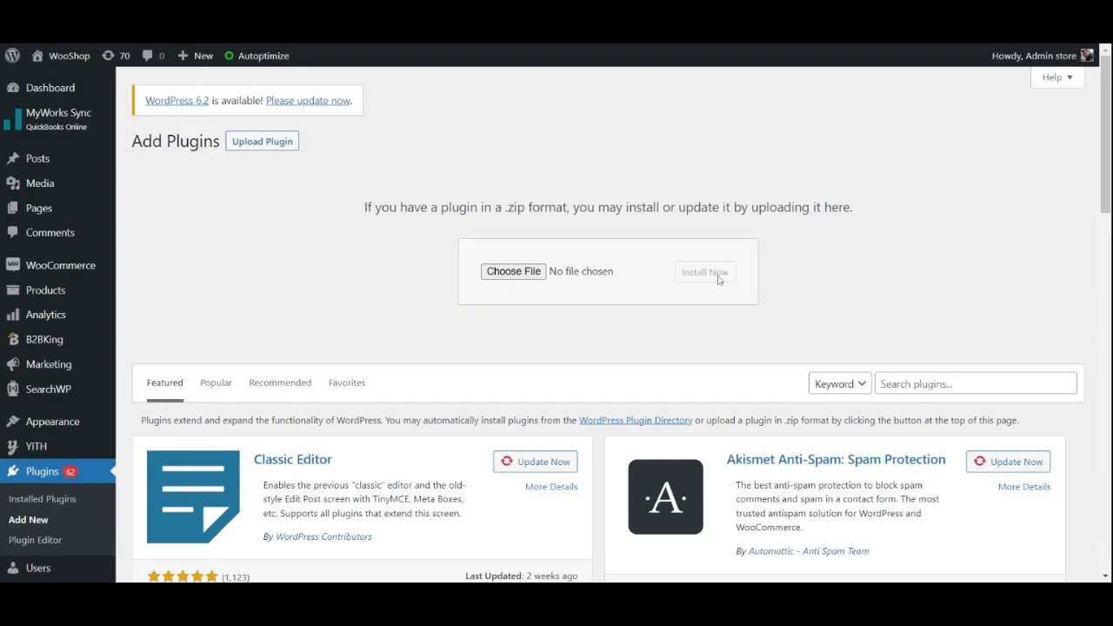
scroll(down, 3)
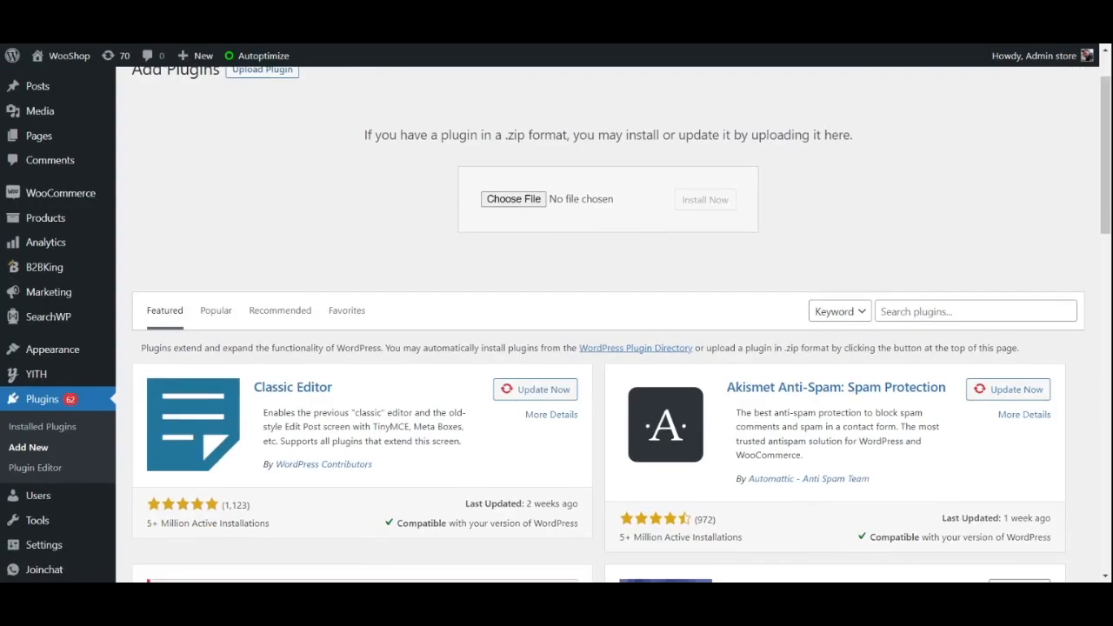
text(ELEX Discount Per Payment)
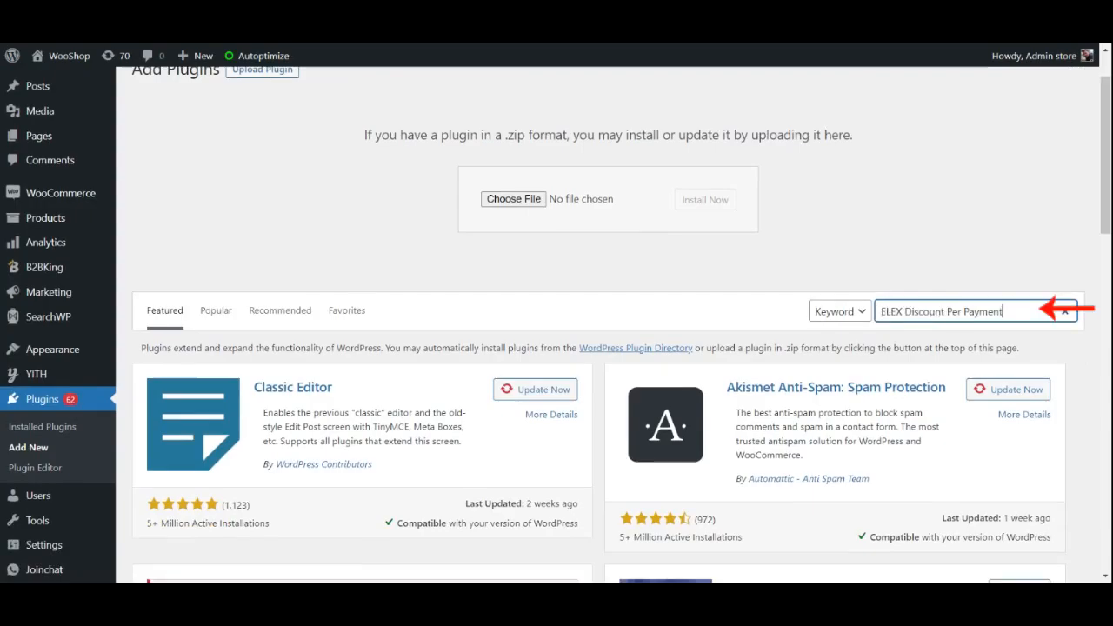
key(enter)
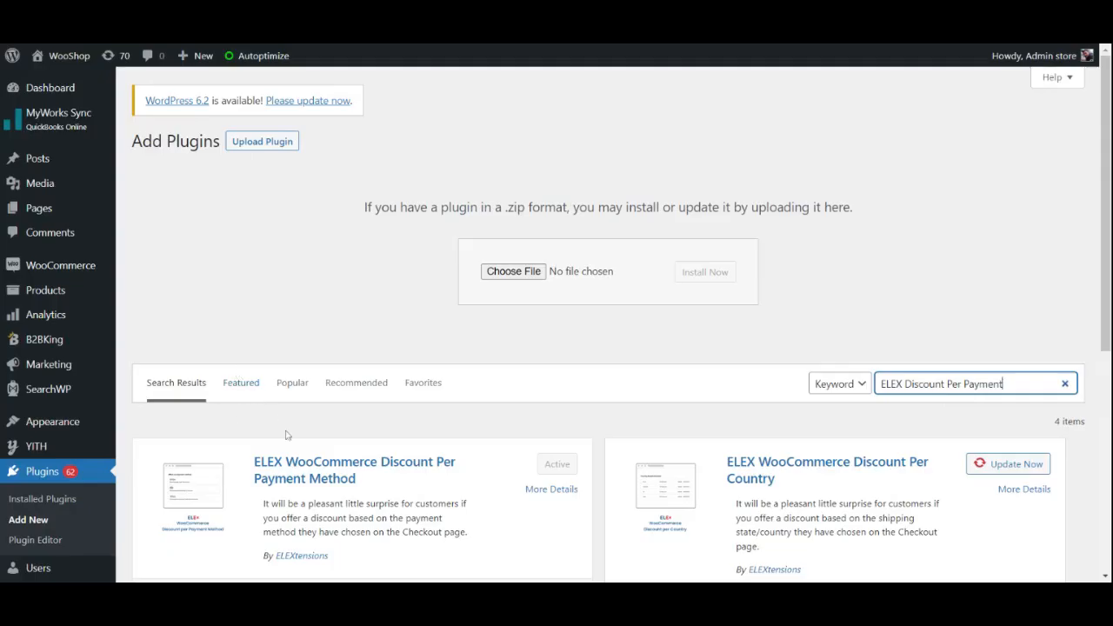
mouse_move(60, 264)
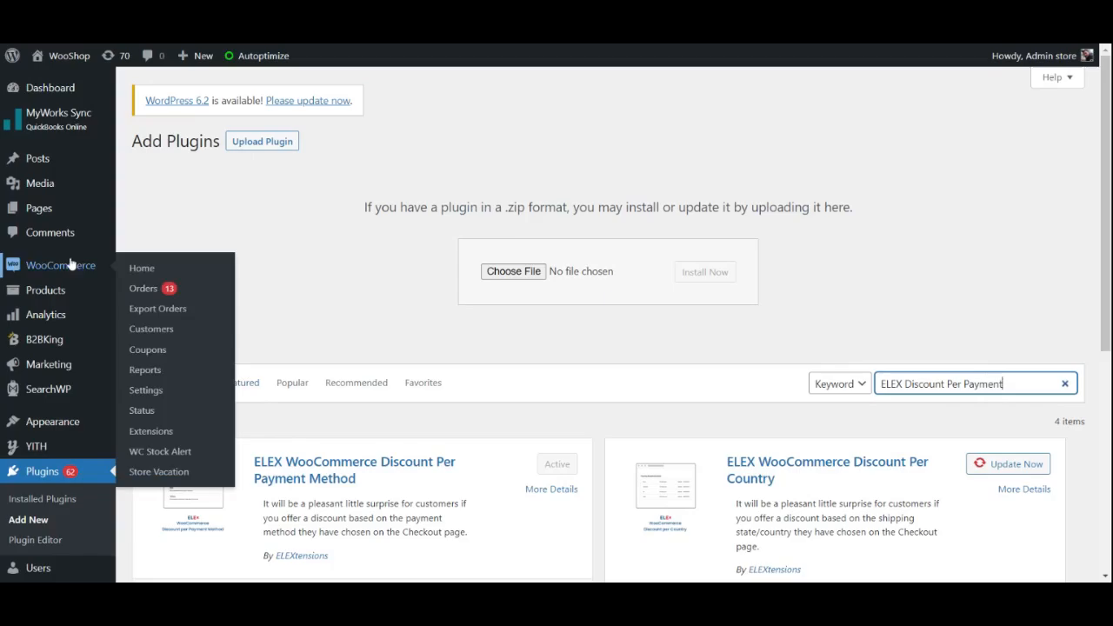
mouse_move(148, 289)
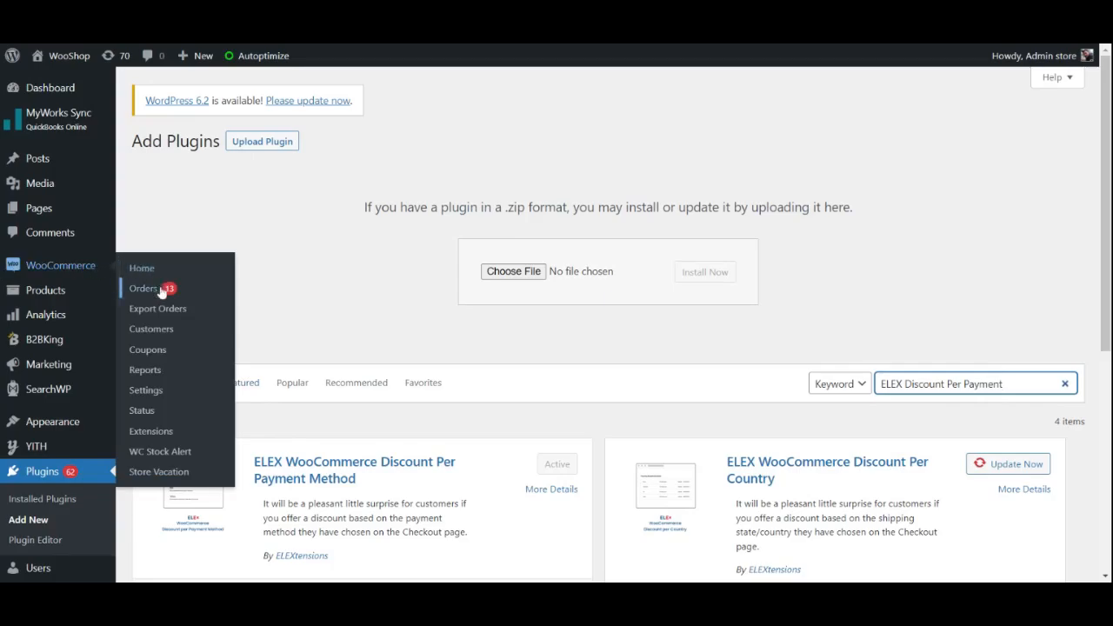
mouse_move(156, 309)
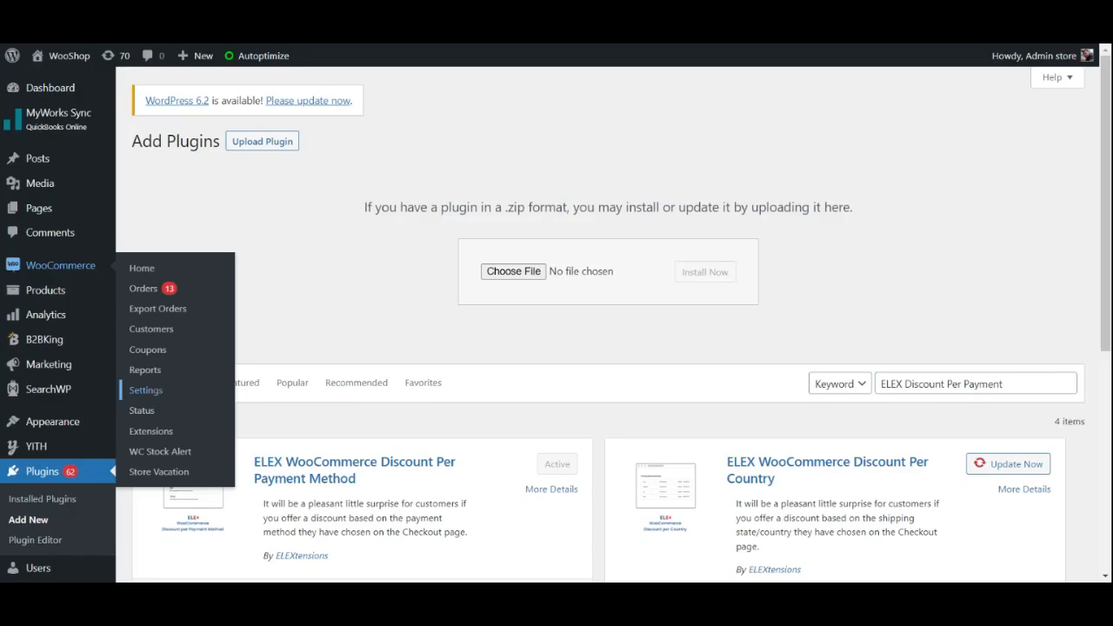
- Reach WooCommerce Payments settings and toggle the Direct bank transfer Enabled switch
click(146, 389)
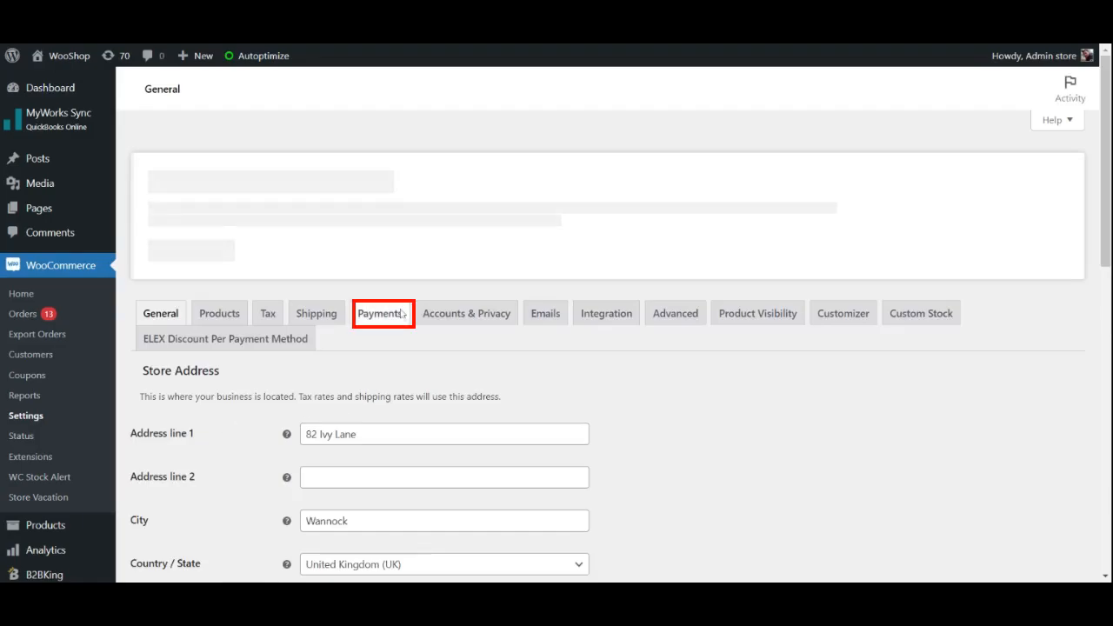
click(379, 313)
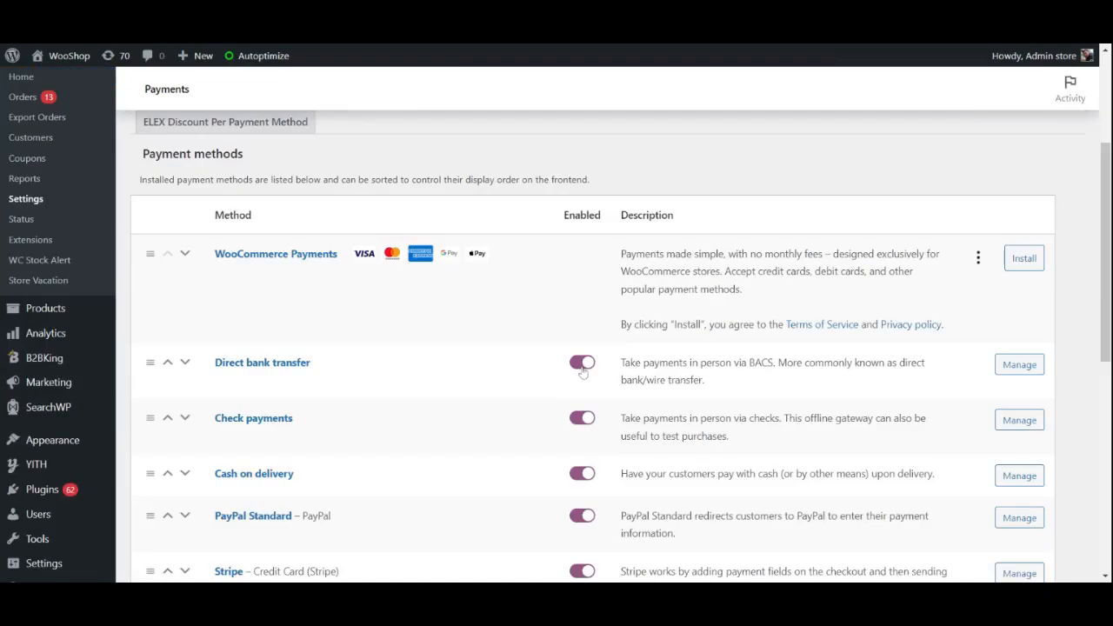
click(581, 366)
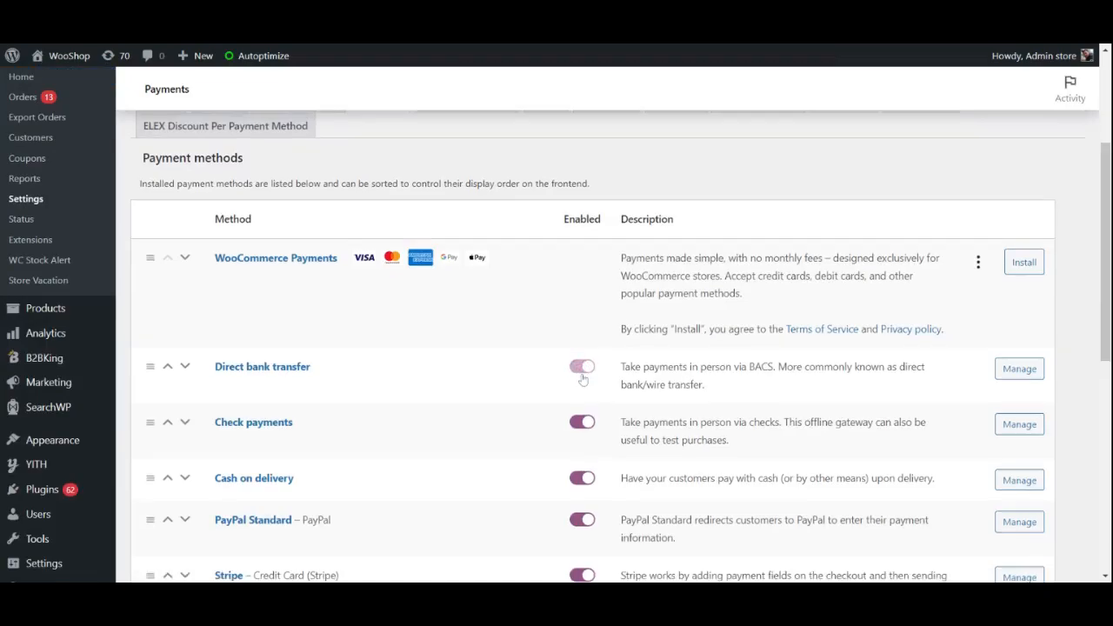
click(581, 366)
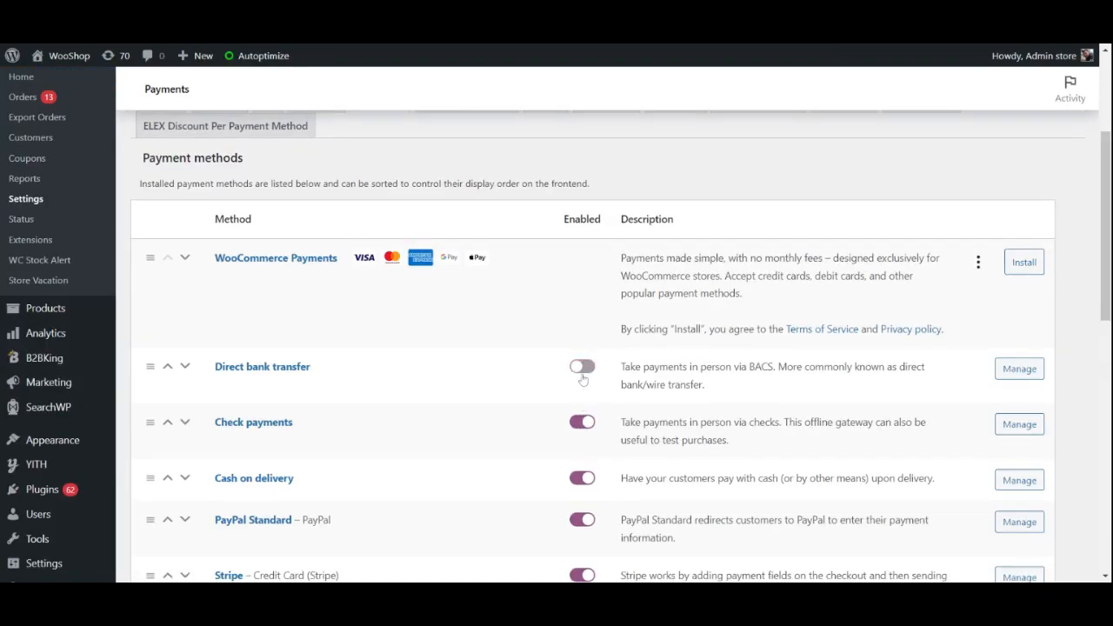
click(581, 366)
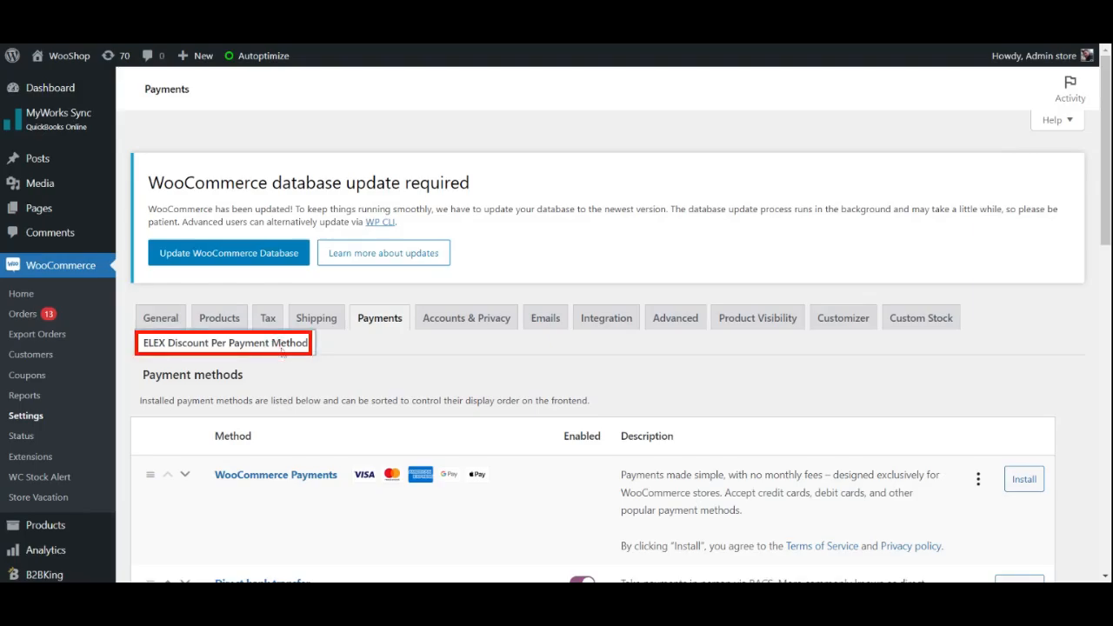
- Add a 30% Check payments discount row alongside the 20% rows and save the ELEX settings
click(225, 343)
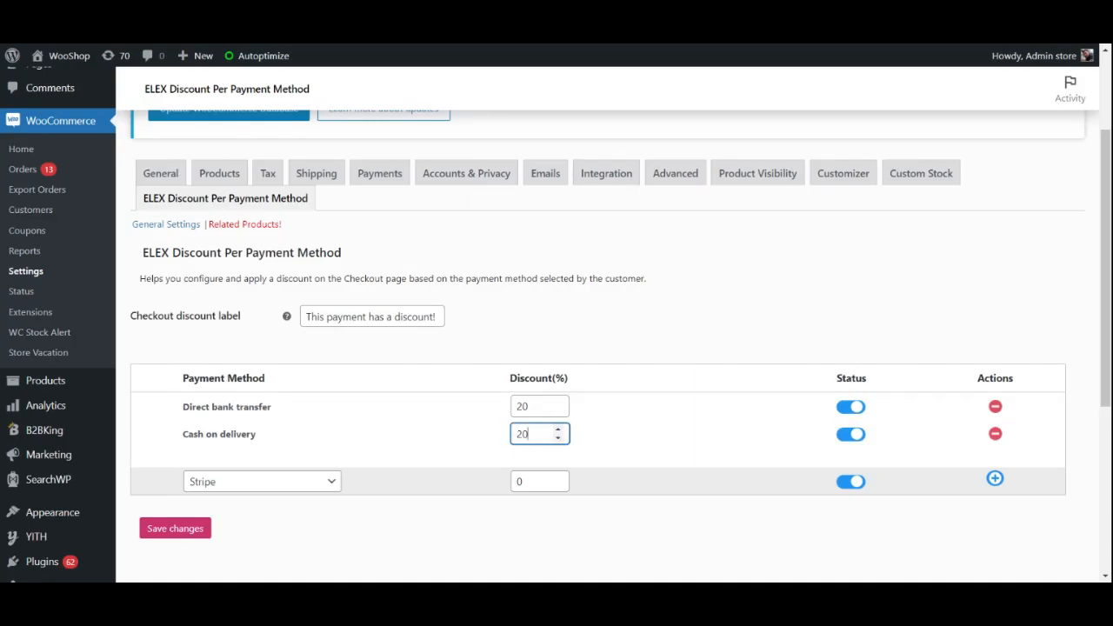
click(260, 480)
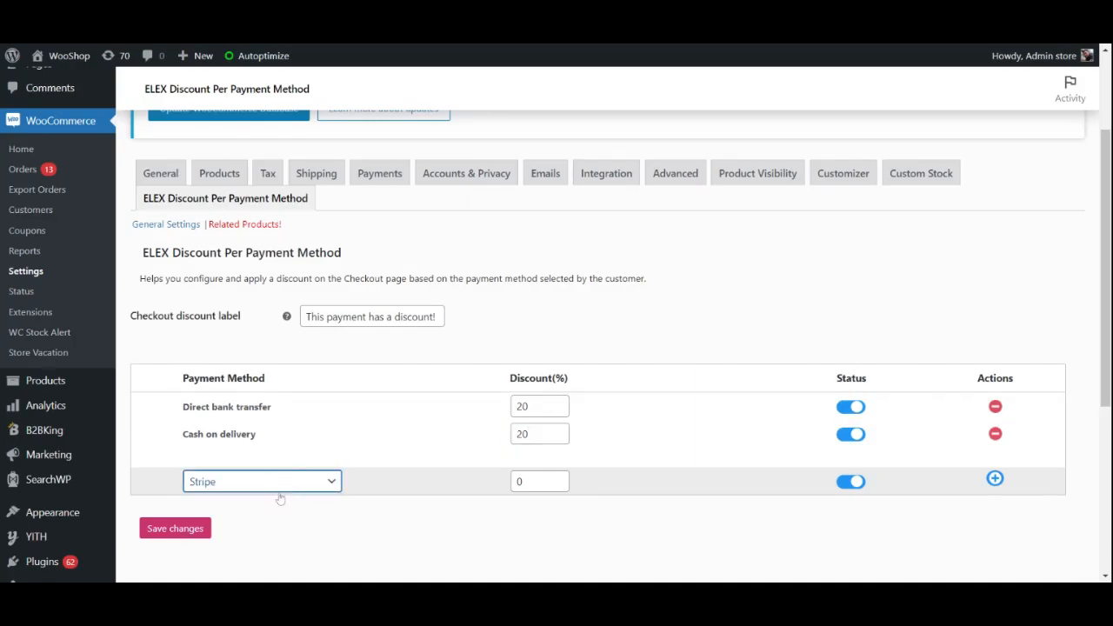
click(261, 480)
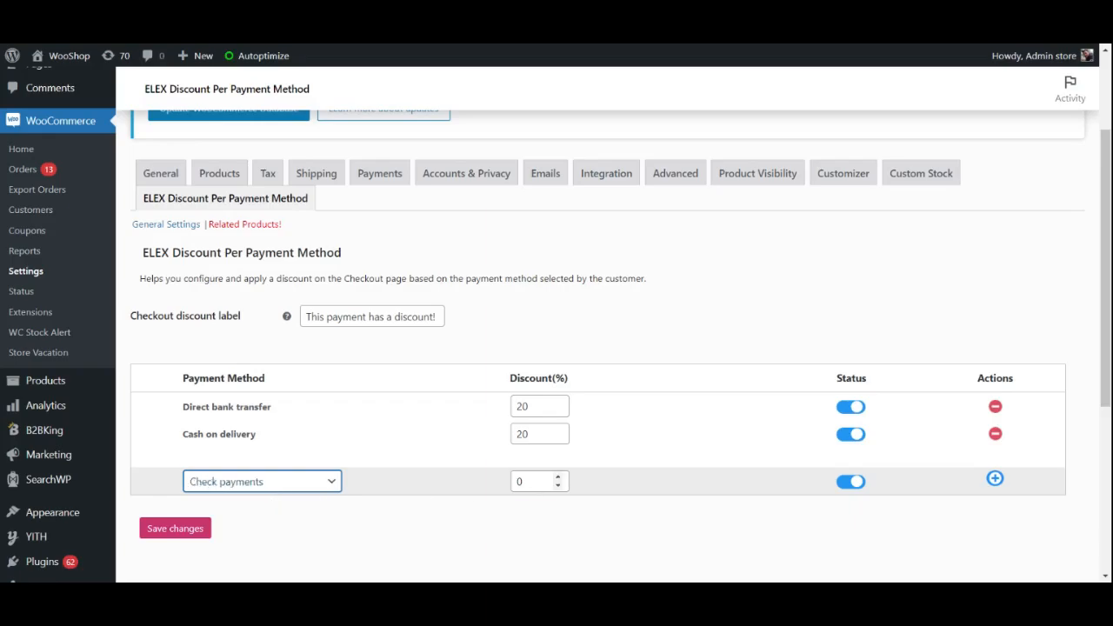
text(30)
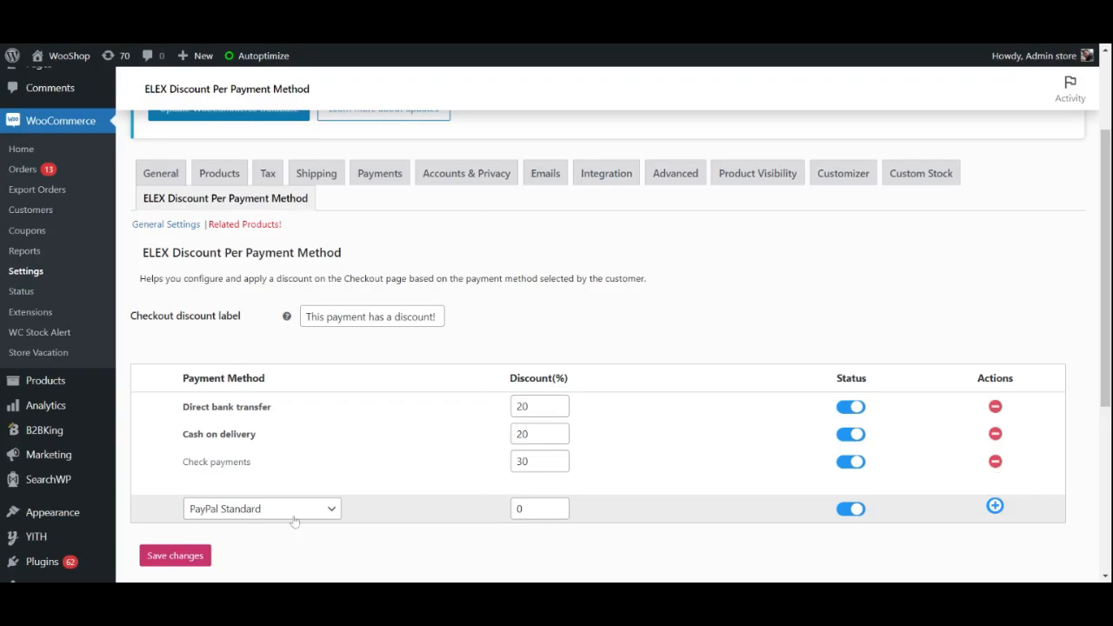
scroll(down, 3)
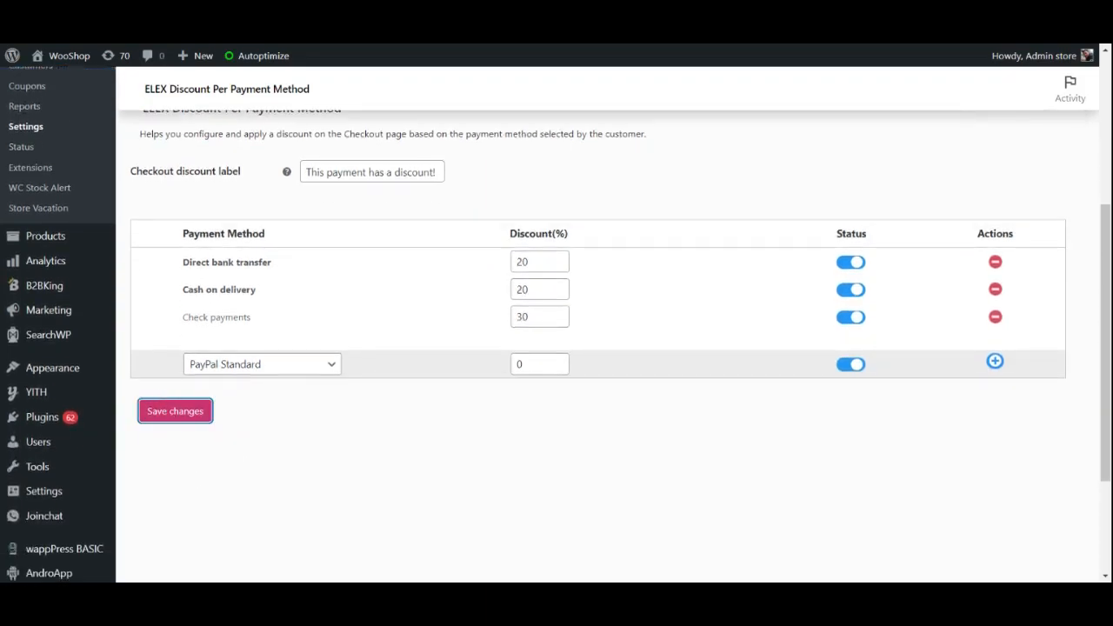
click(173, 411)
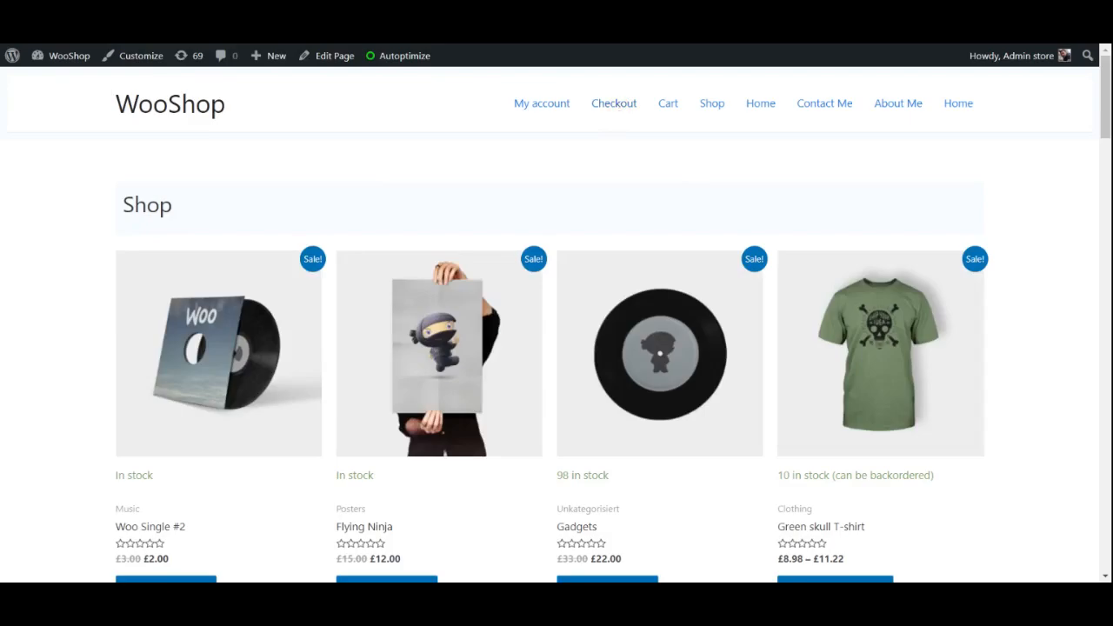
- At the WooShop checkout, choose Direct bank transfer and see the £7.70 discount line
click(612, 103)
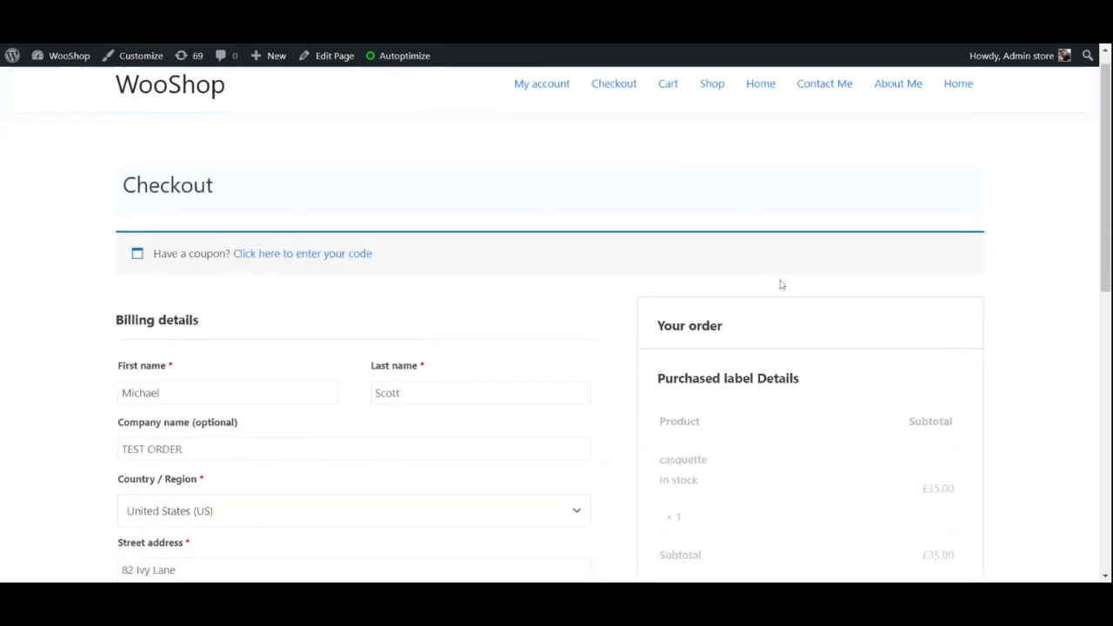
scroll(down, 3)
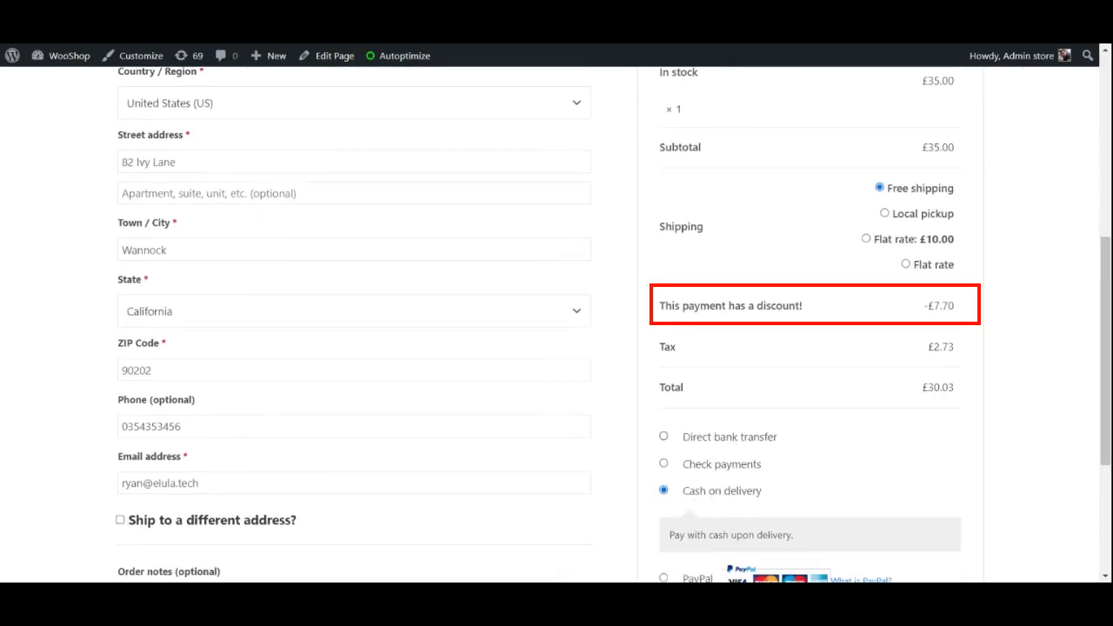
click(664, 435)
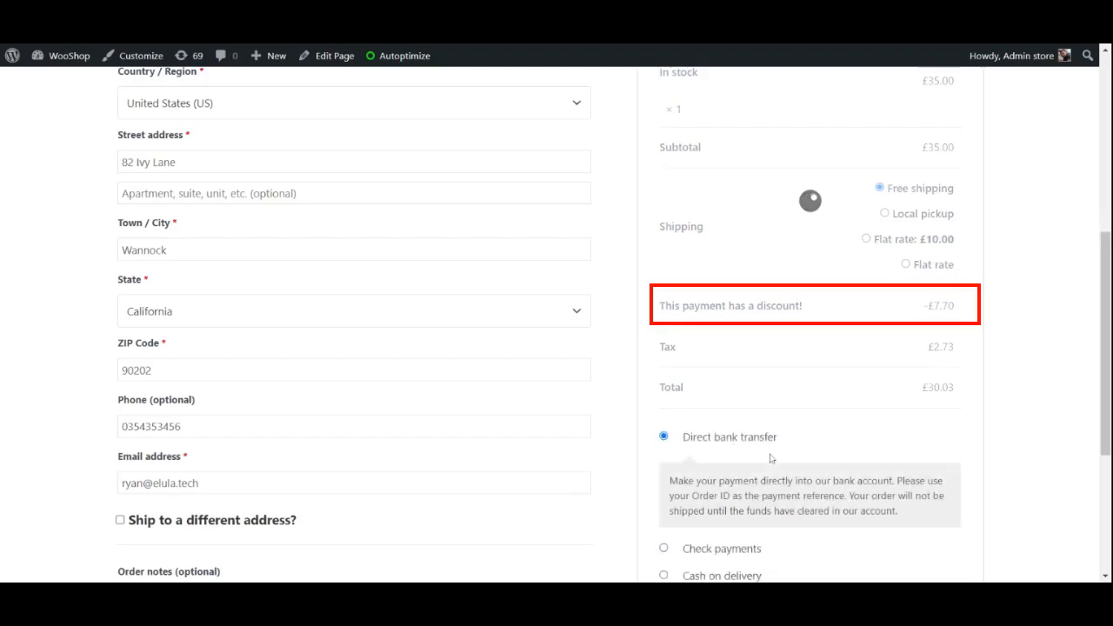